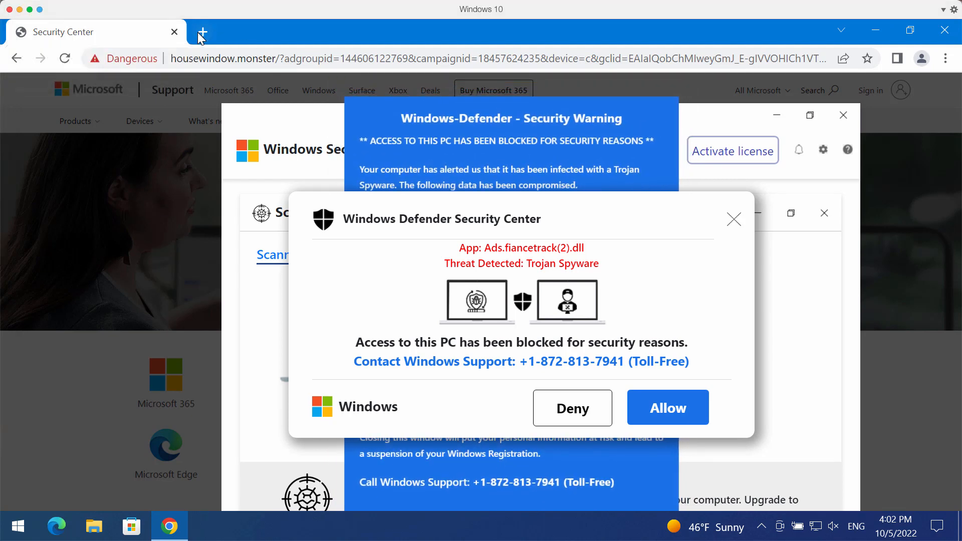
Start a new tab toward combocleaner.com, then close Chrome and its fake Defender page
{"action": "left_click", "coordinate": [203, 31]}
{"action": "type", "text": "combocleaner.com"}
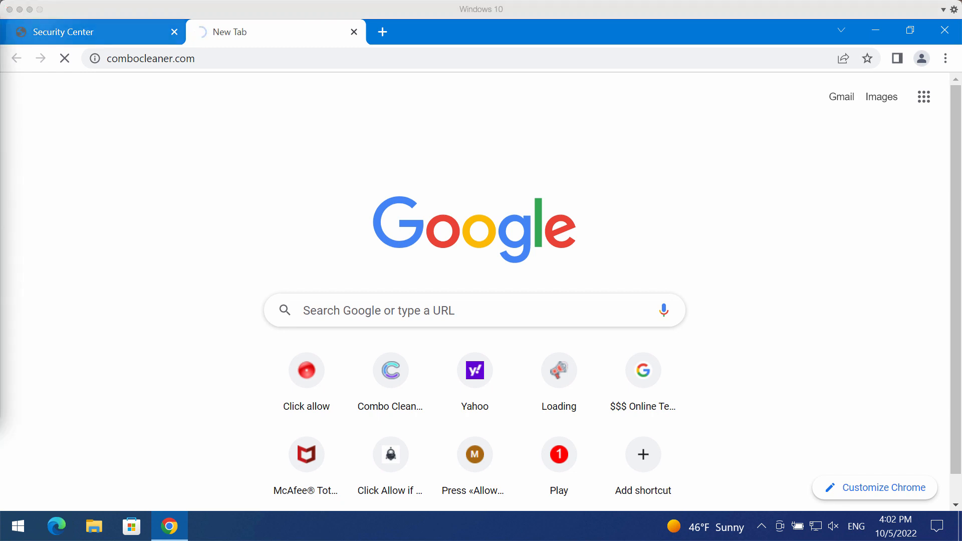
{"action": "mouse_move", "coordinate": [93, 32]}
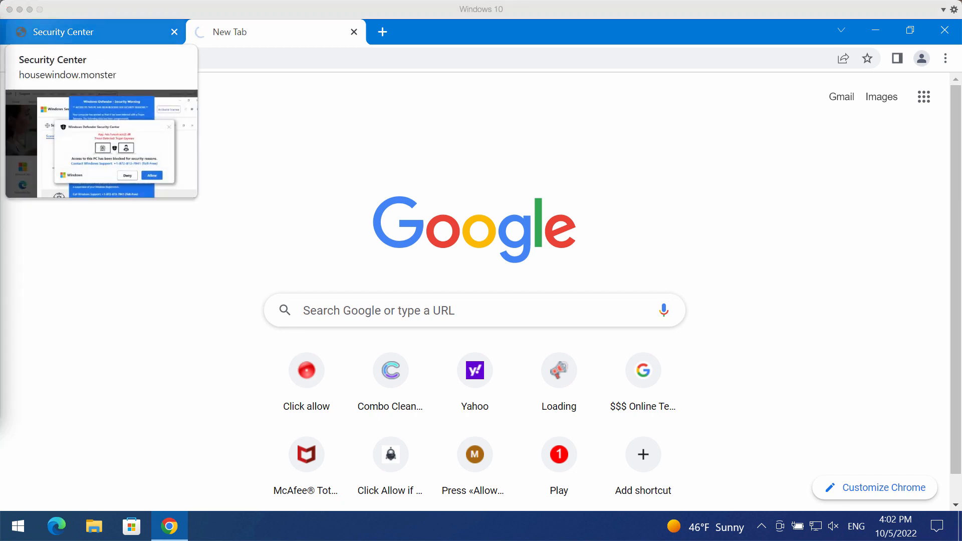
{"action": "mouse_move", "coordinate": [325, 175]}
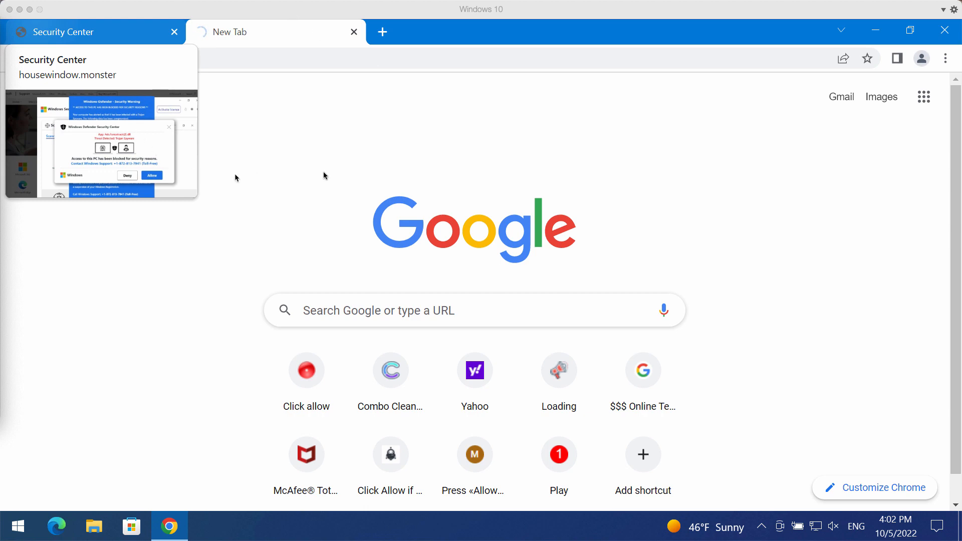
{"action": "left_click", "coordinate": [390, 371]}
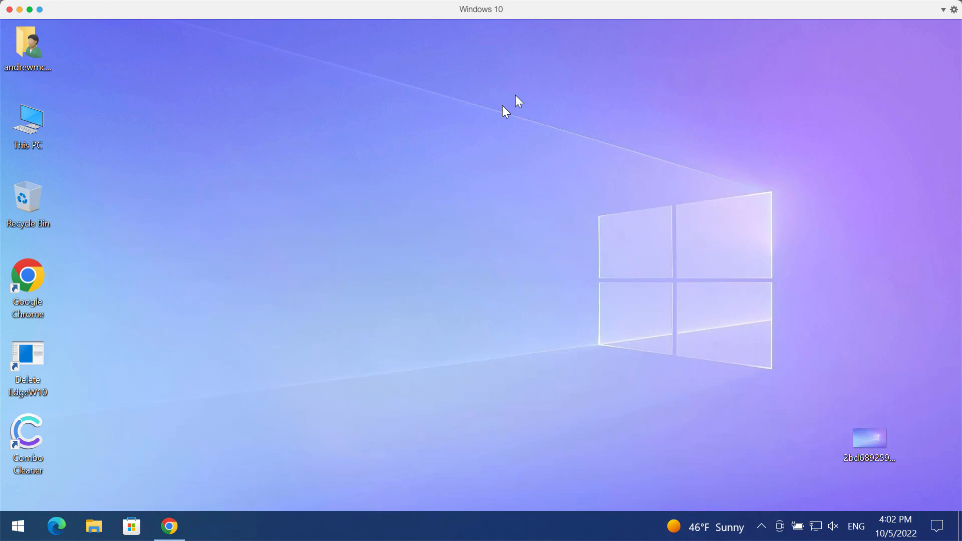
Launch Combo Cleaner from its desktop shortcut to reach the Dashboard
{"action": "double_click", "coordinate": [27, 435]}
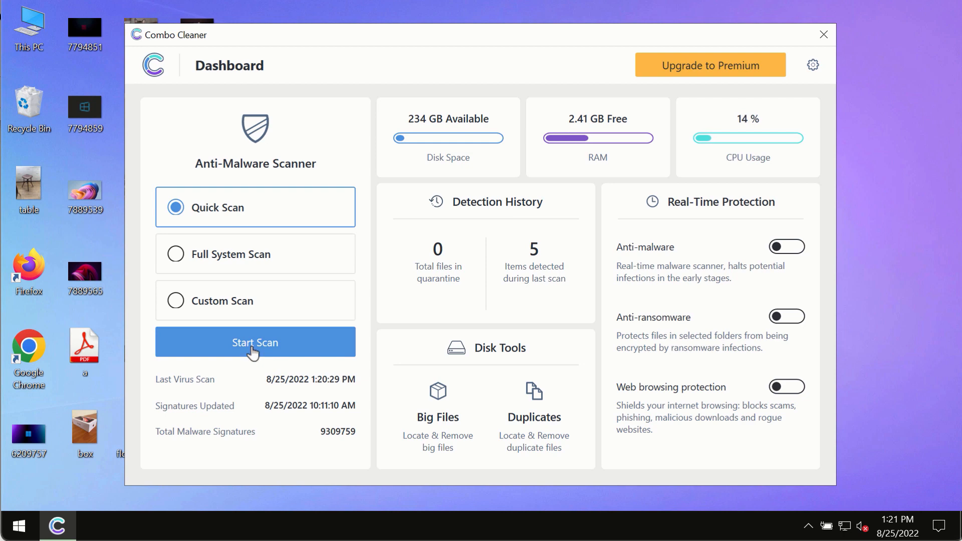
Start the Quick Scan, return to the Dashboard, and reopen the in-progress scan view
{"action": "left_click", "coordinate": [254, 342]}
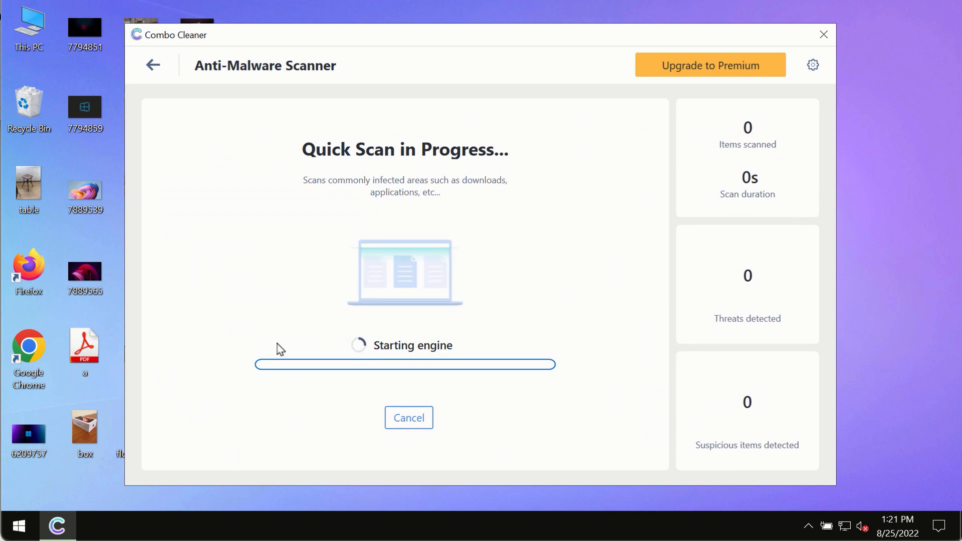
{"action": "left_click", "coordinate": [153, 65]}
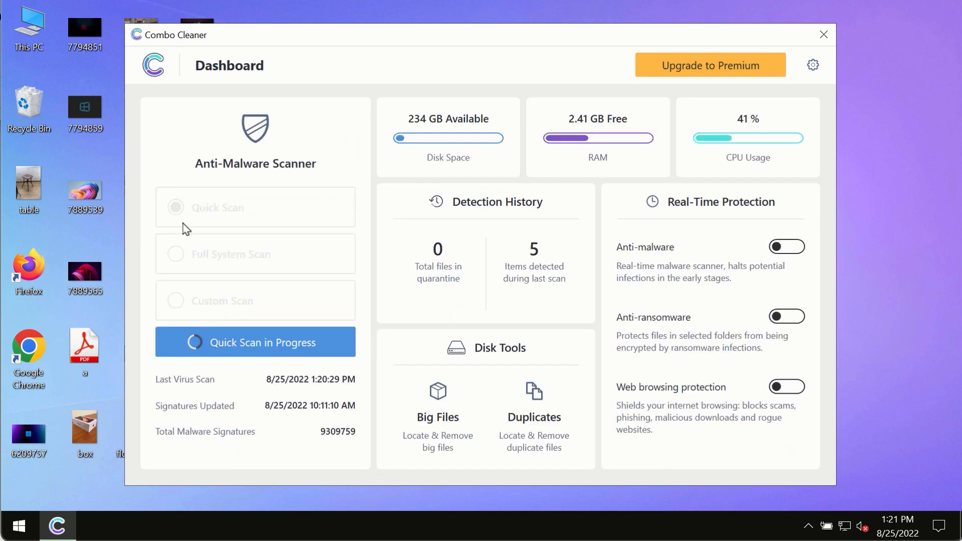
{"action": "mouse_move", "coordinate": [157, 203]}
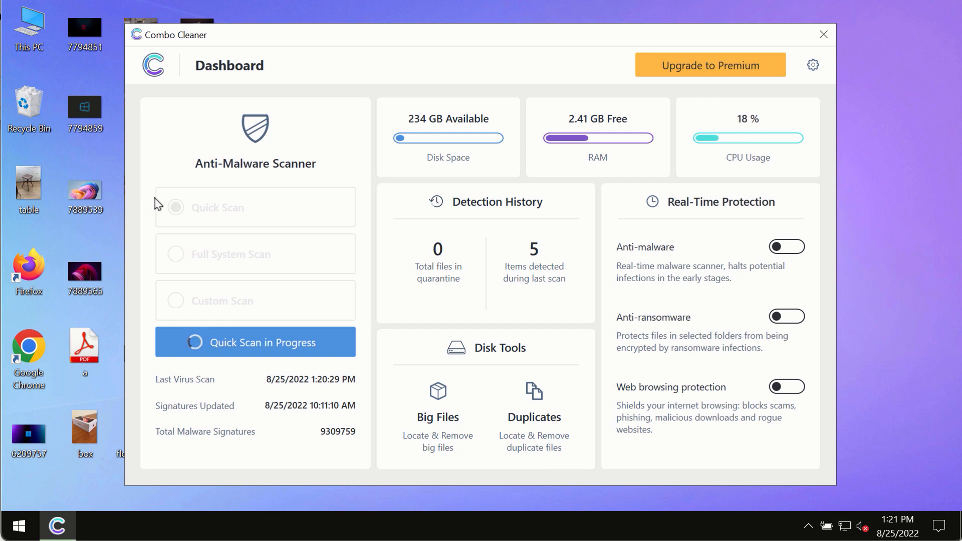
{"action": "mouse_move", "coordinate": [315, 384]}
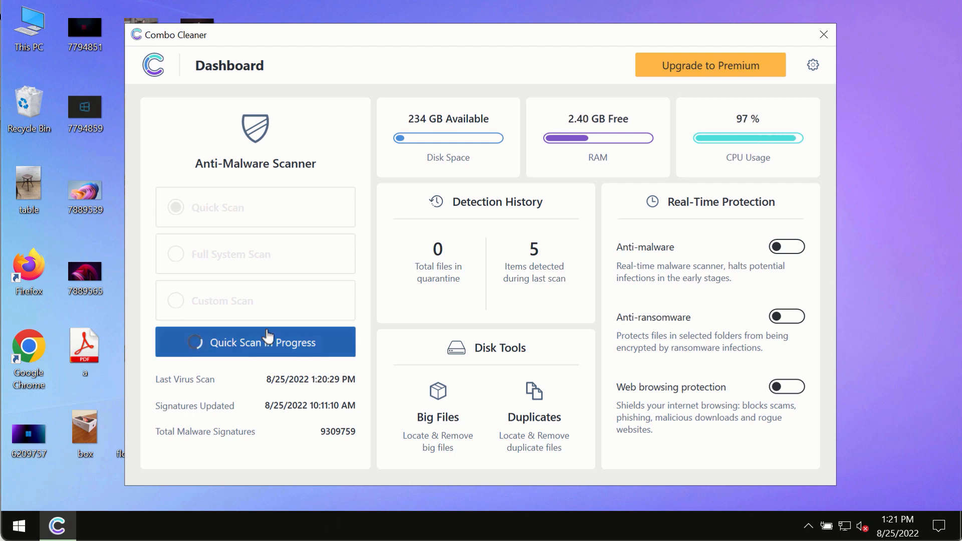
{"action": "left_click", "coordinate": [254, 342]}
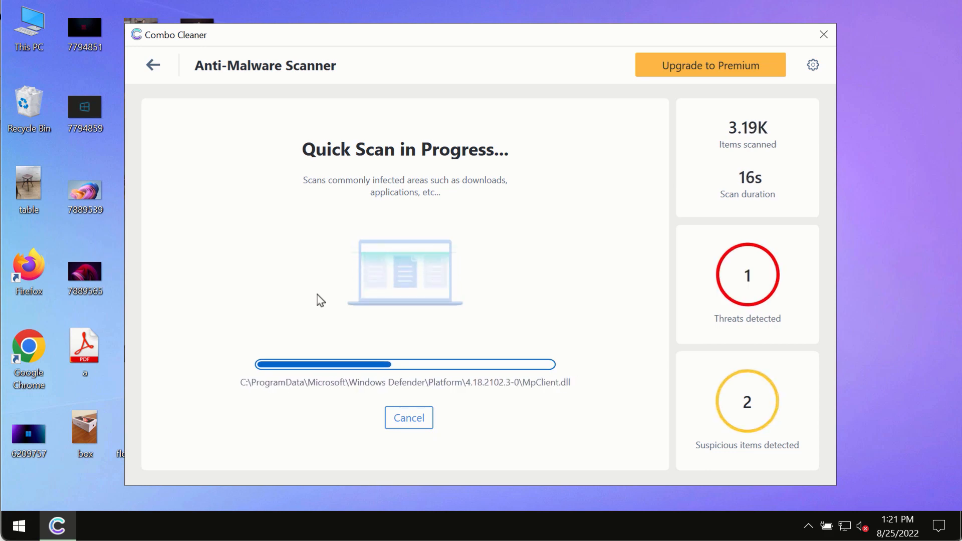
{"action": "mouse_move", "coordinate": [476, 60]}
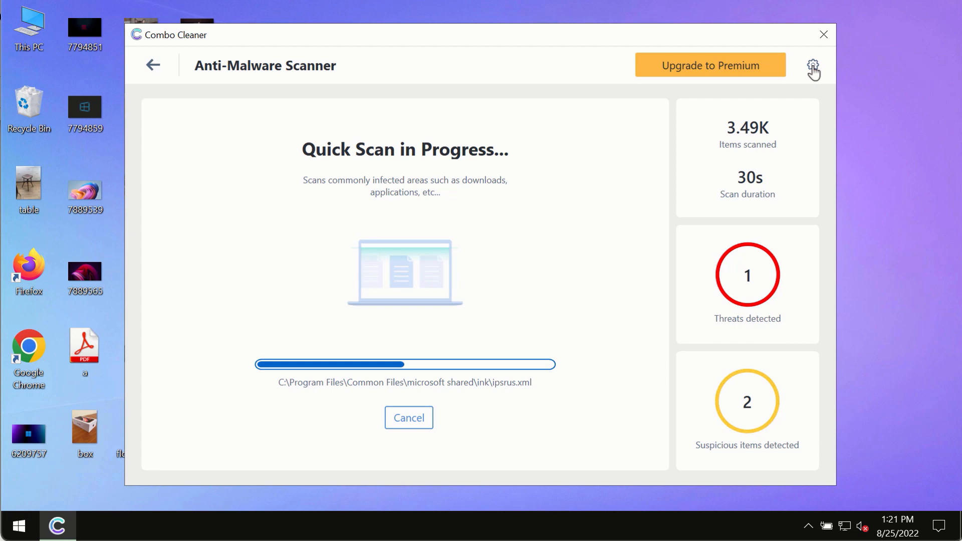
Show the Anti-Ransomware section of Combo Cleaner's Settings
{"action": "left_click", "coordinate": [813, 65]}
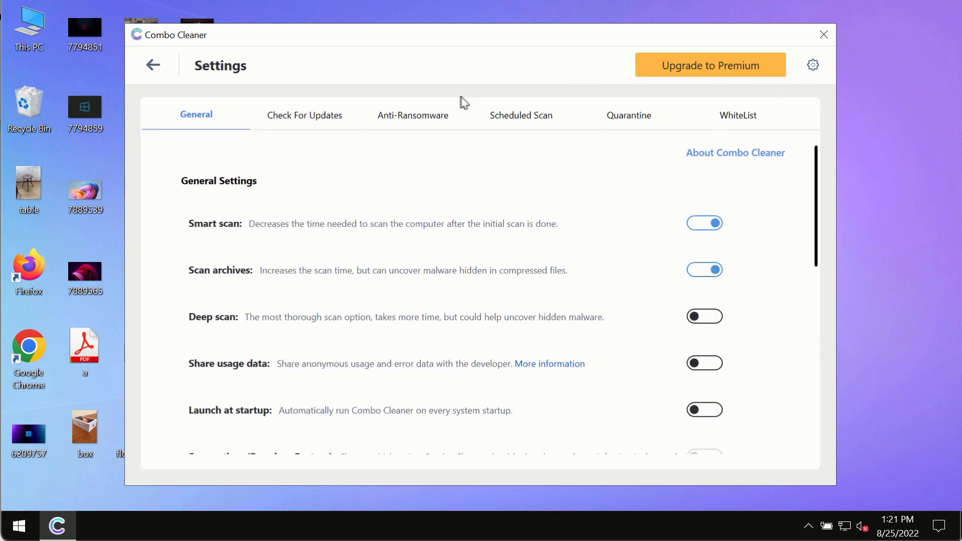
{"action": "mouse_move", "coordinate": [476, 68]}
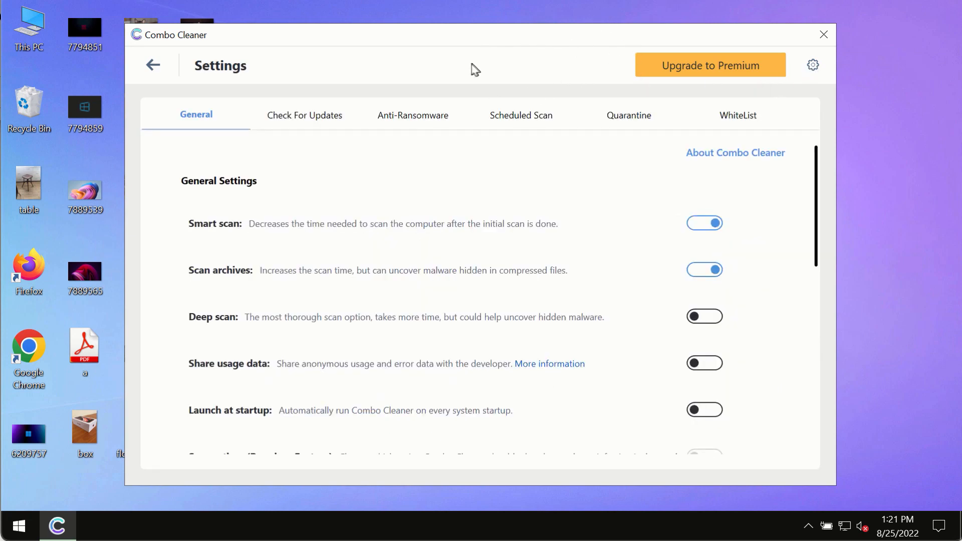
{"action": "left_click", "coordinate": [413, 115]}
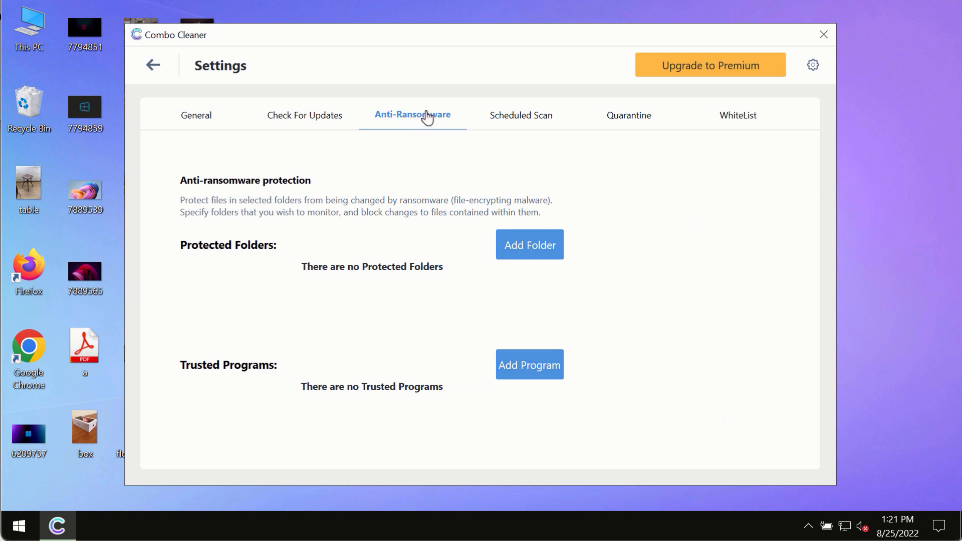
{"action": "mouse_move", "coordinate": [181, 76]}
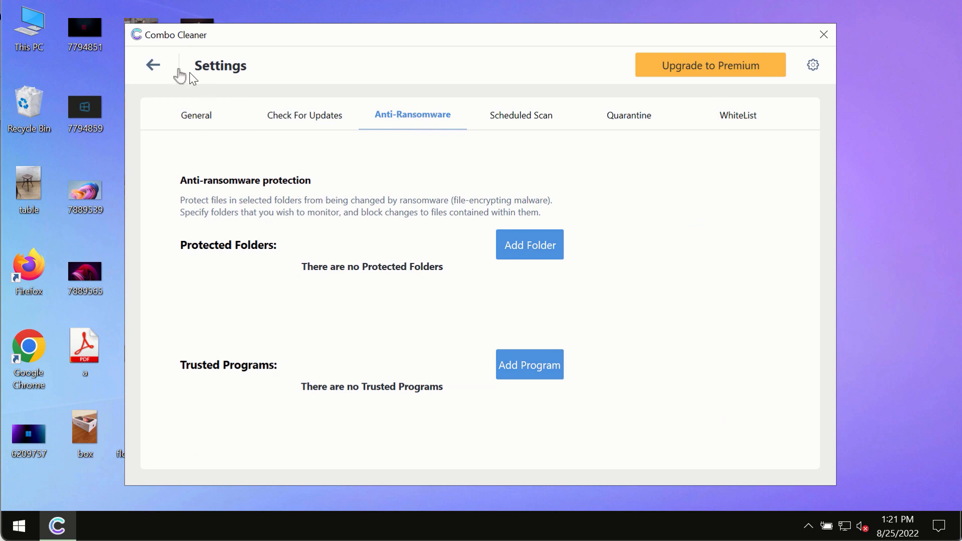
{"action": "mouse_move", "coordinate": [530, 257]}
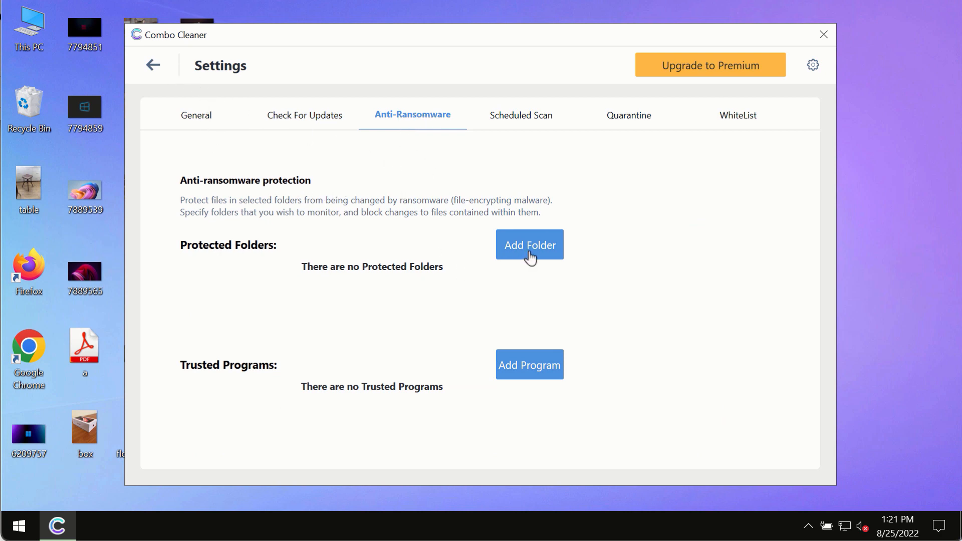
{"action": "mouse_move", "coordinate": [149, 109]}
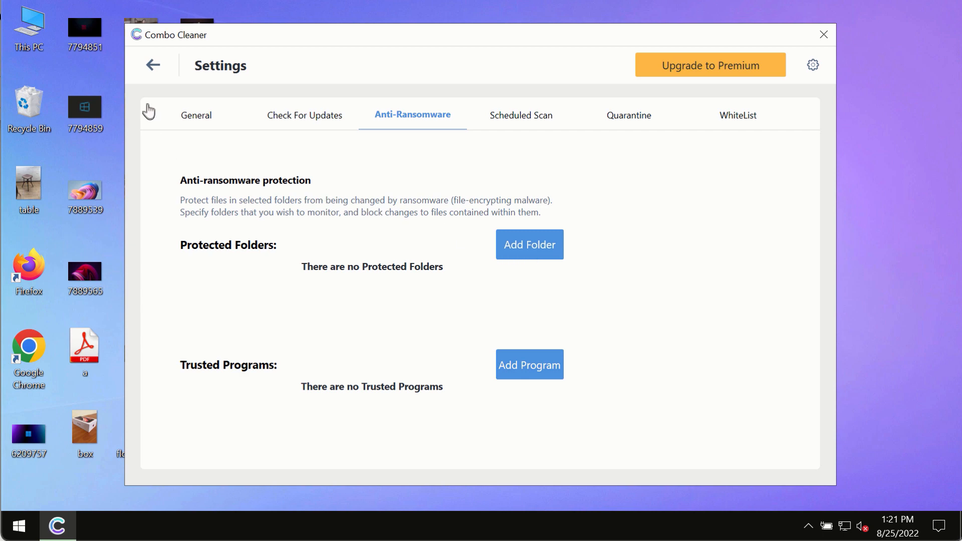
{"action": "mouse_move", "coordinate": [158, 73]}
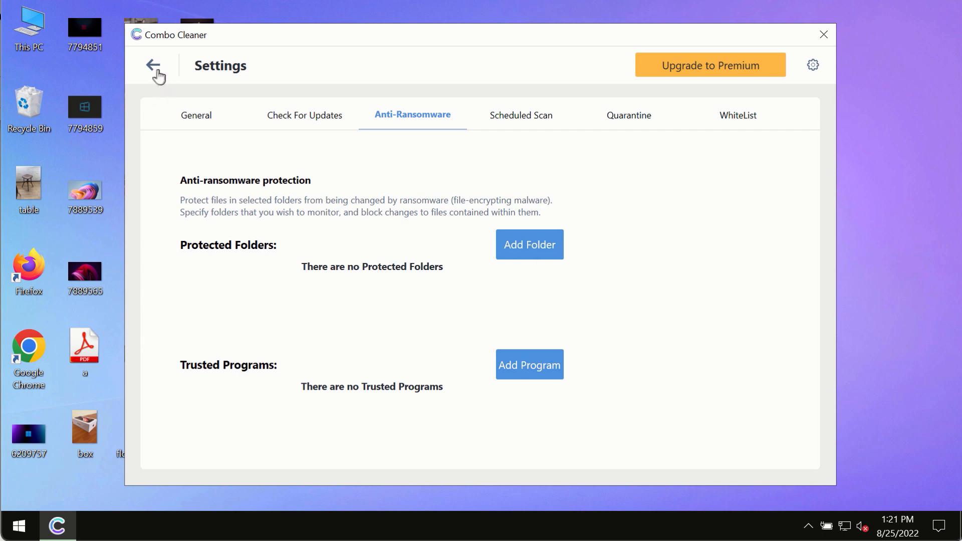
Go back to the Dashboard and reopen Quick Scan in Progress showing four threats
{"action": "left_click", "coordinate": [155, 65]}
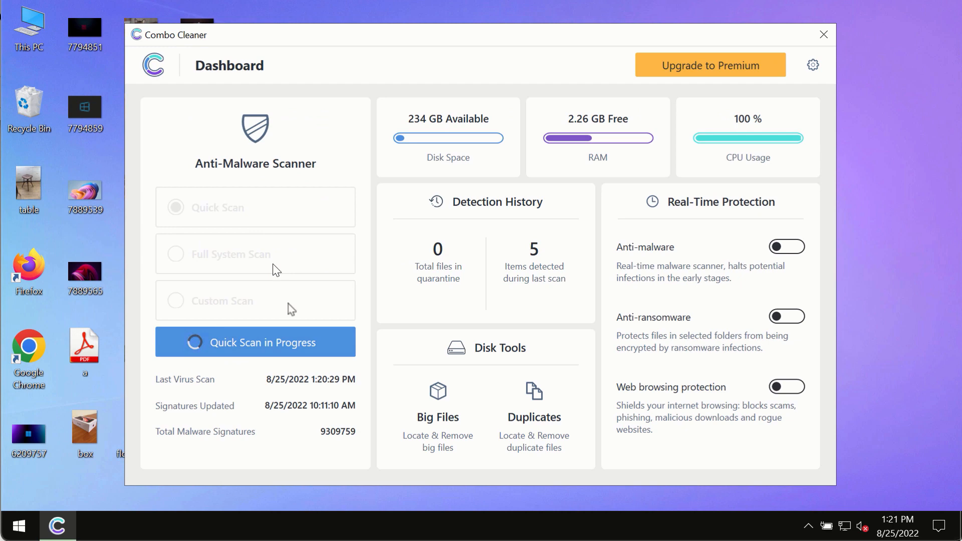
{"action": "left_click", "coordinate": [255, 342]}
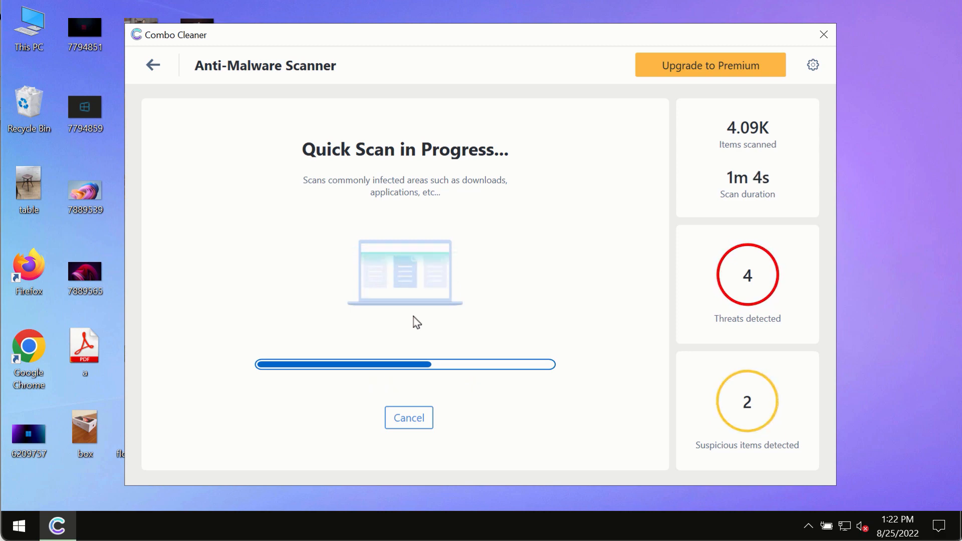
{"action": "mouse_move", "coordinate": [572, 222]}
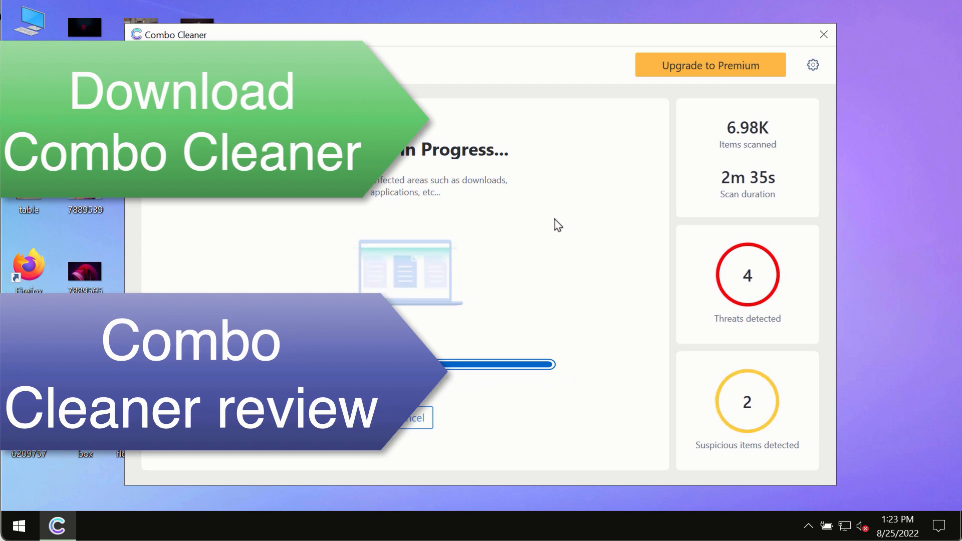
{"action": "mouse_move", "coordinate": [589, 204]}
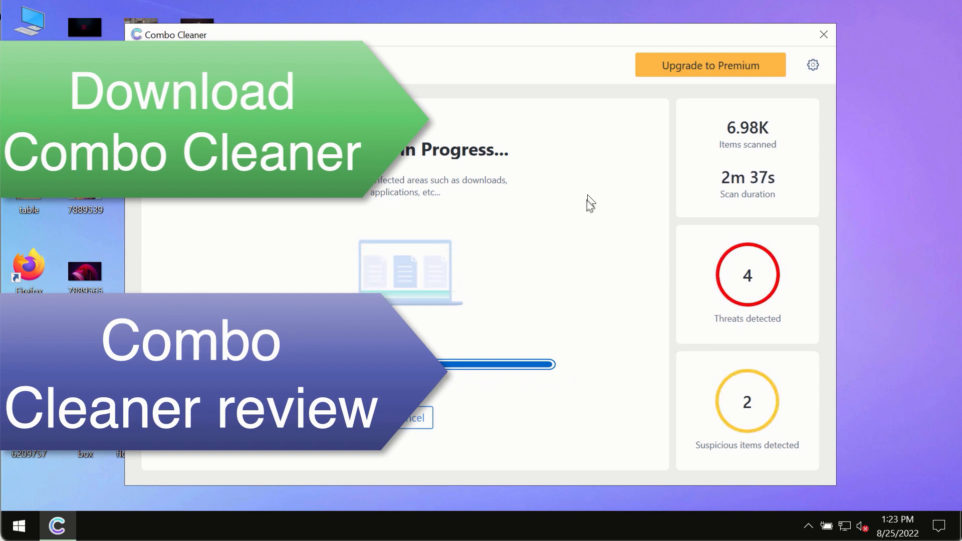